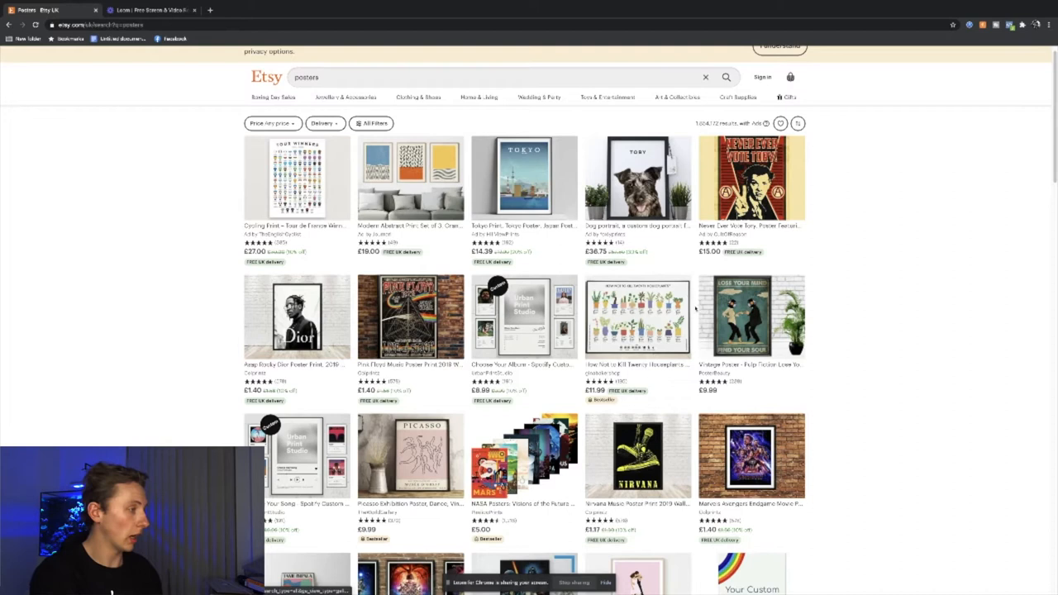
- Open the custom dog portrait poster listing and read through its reviews
click(638, 179)
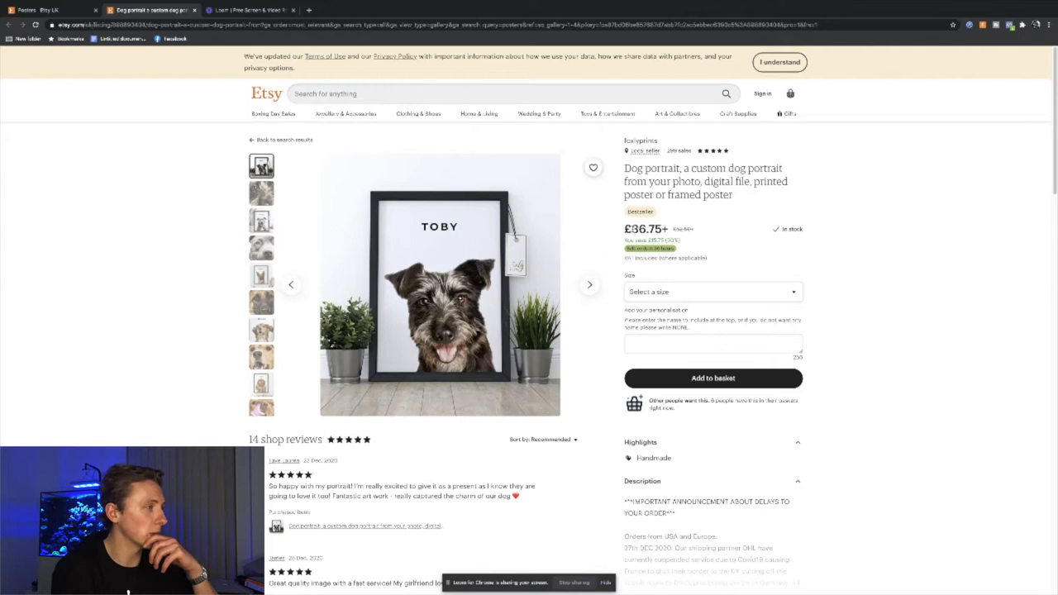
click(711, 291)
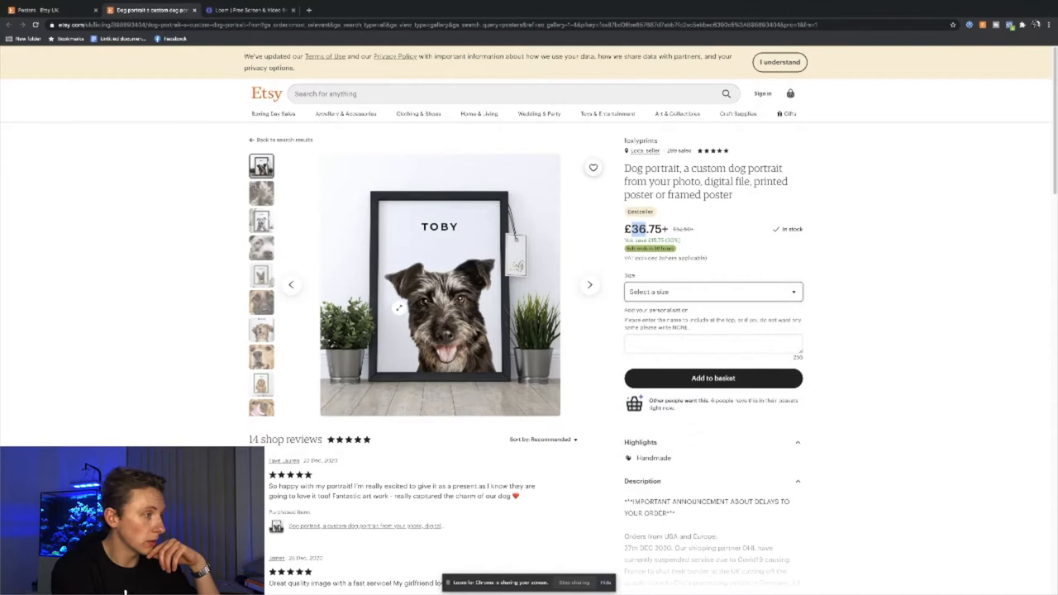
scroll(down, 3)
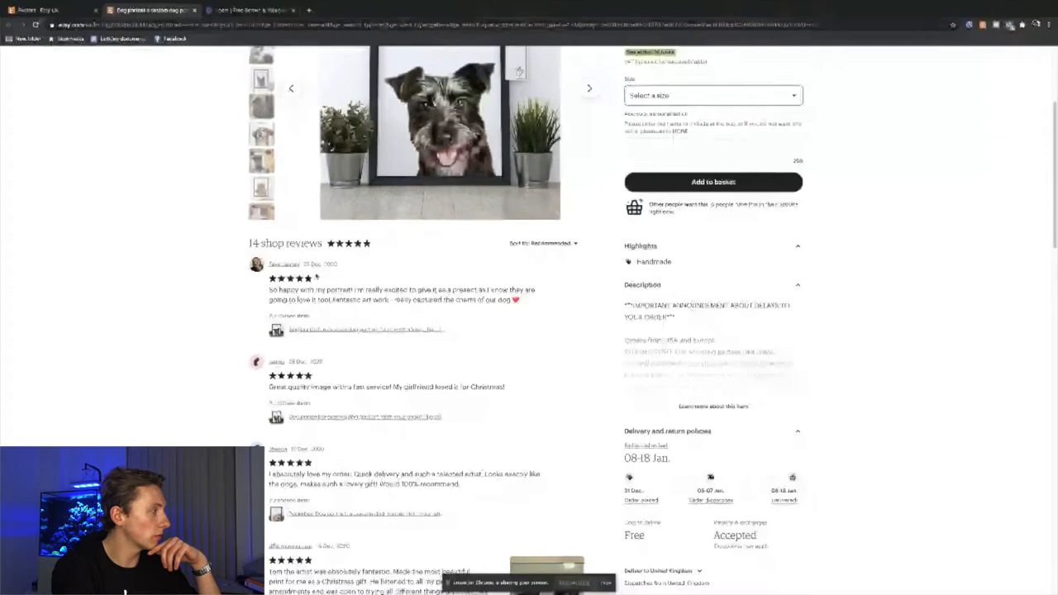
scroll(down, 3)
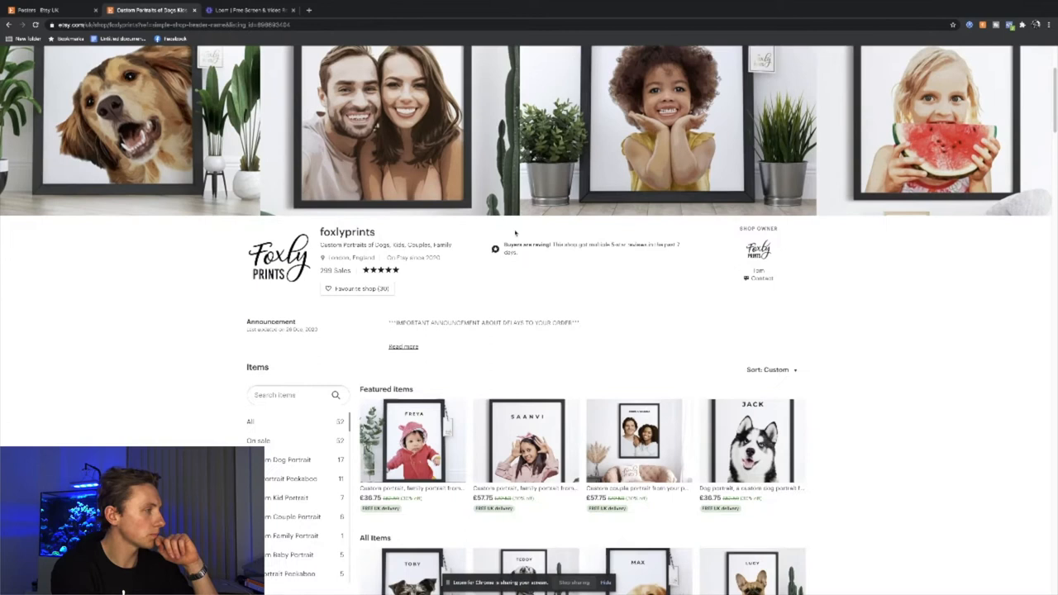
- Scroll the foxlyprints shop down to the husky dog portrait listing
scroll(down, 3)
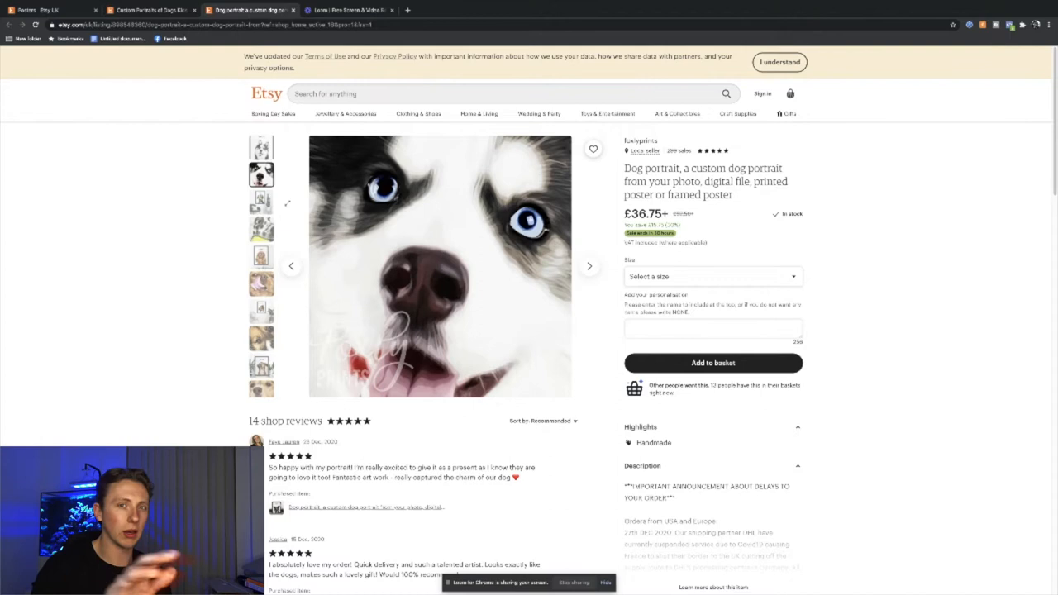
- Return from the husky portrait listing to the foxlyprints shop page
click(261, 283)
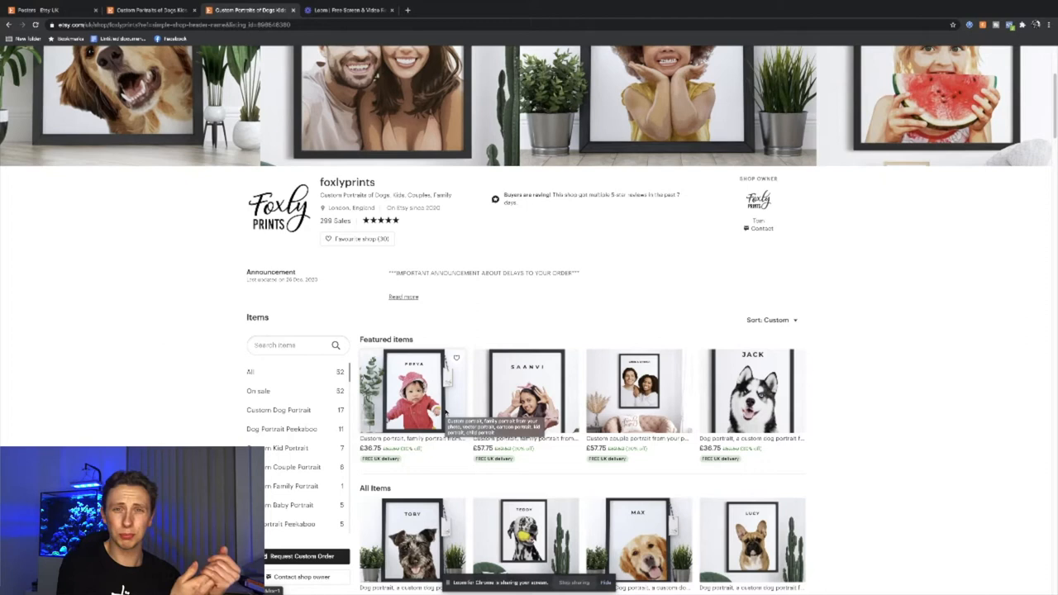
- Scroll through the foxlyprints All Items grid and back up
scroll(down, 3)
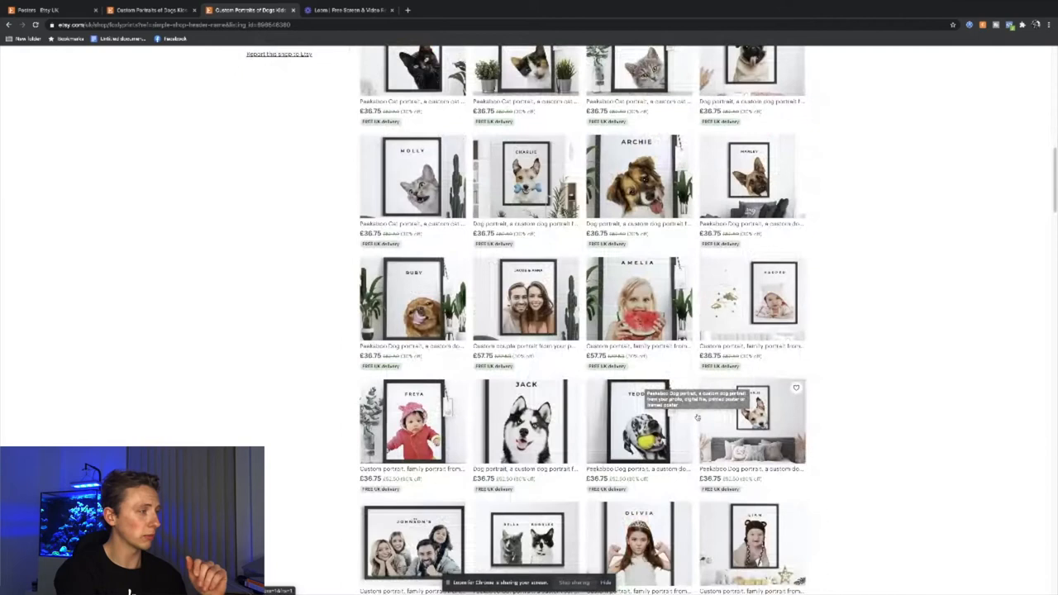
scroll(up, 3)
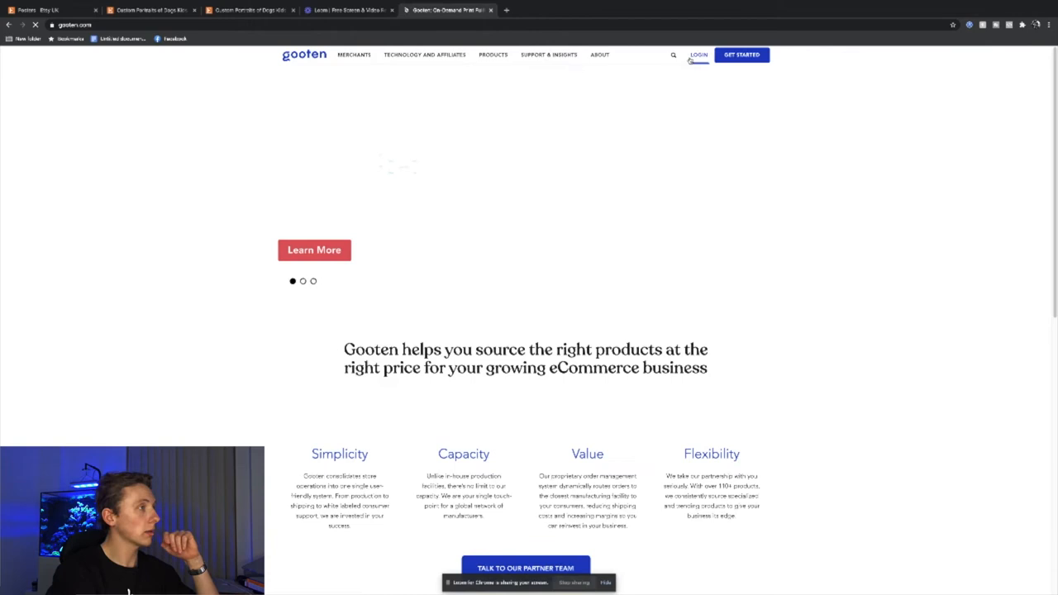
- Browse Gooten's All Products catalogue, expanding Accessories and Wall Art and opening a wall art subcategory
click(496, 54)
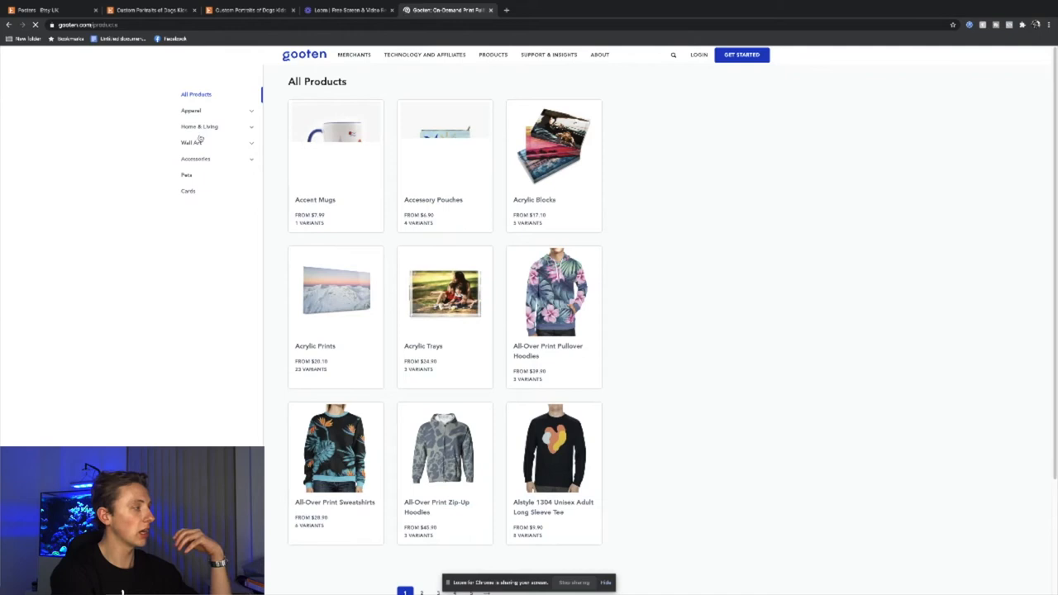
click(195, 158)
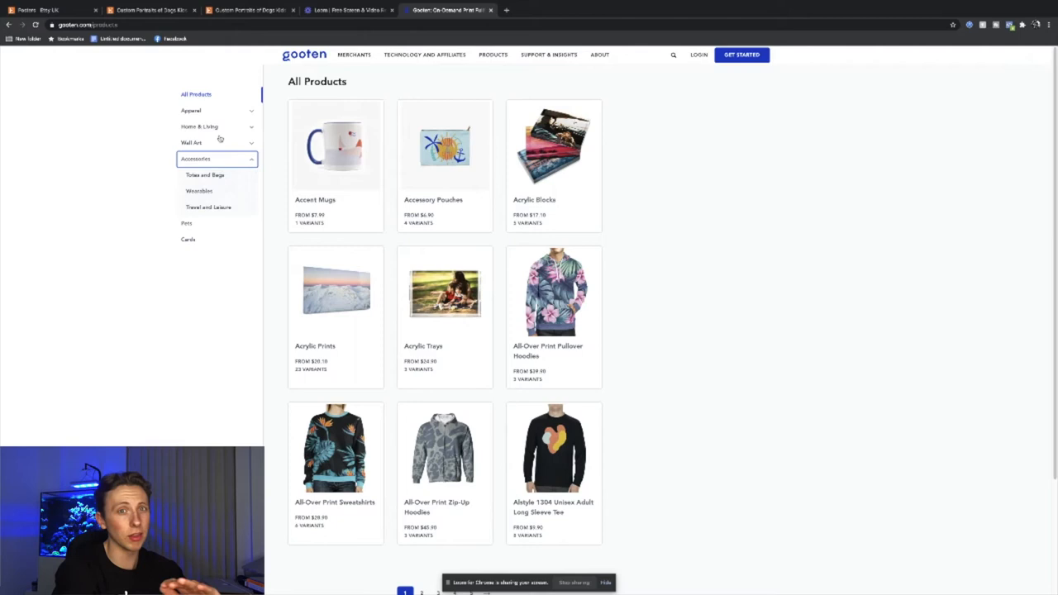
click(192, 142)
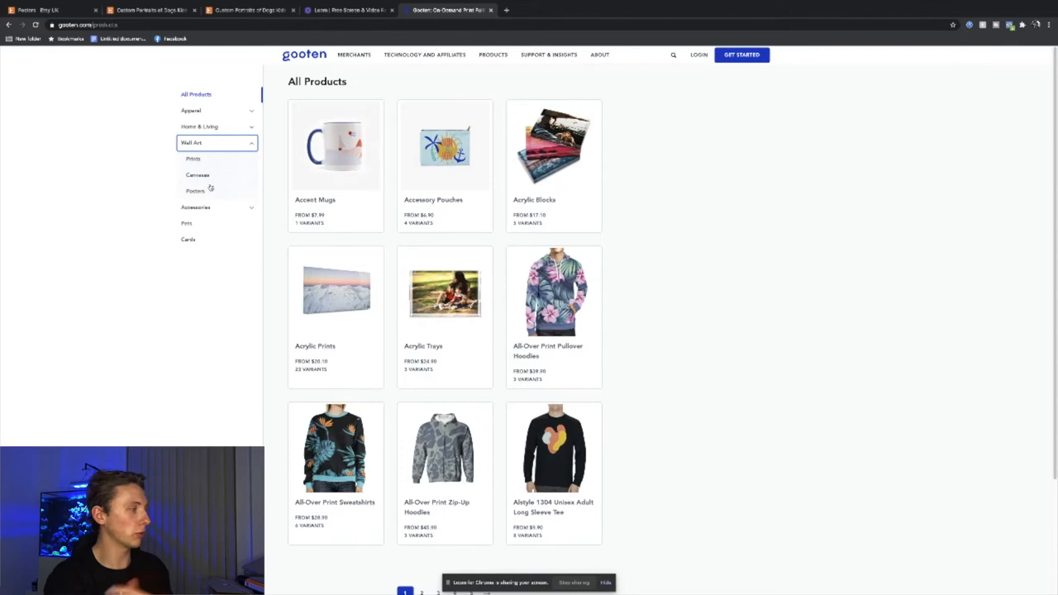
click(198, 175)
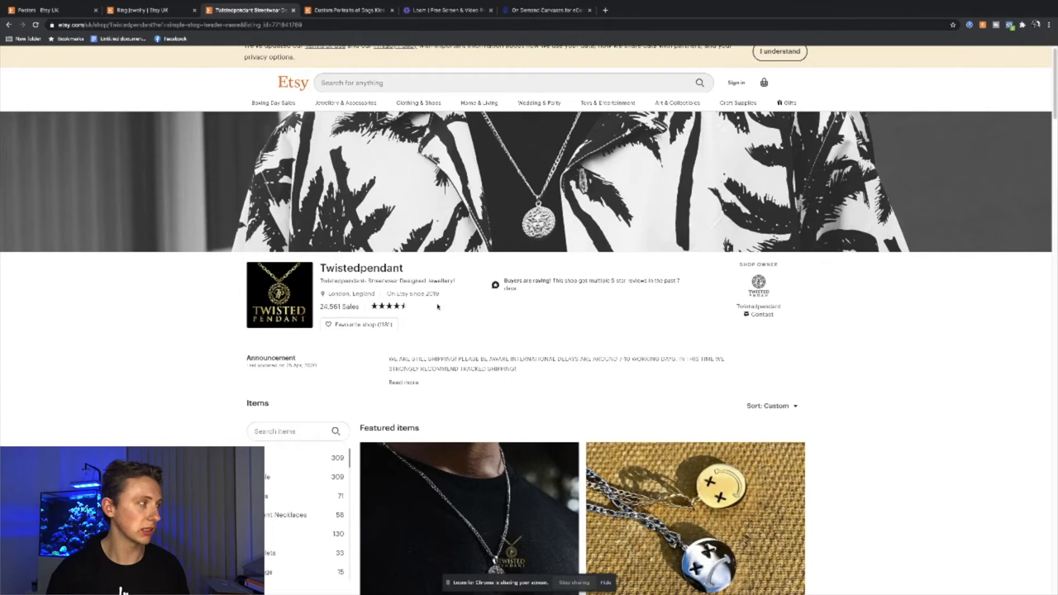
- Scroll the Twistedpendant shop down to its featured pieces and catalogue
scroll(down, 3)
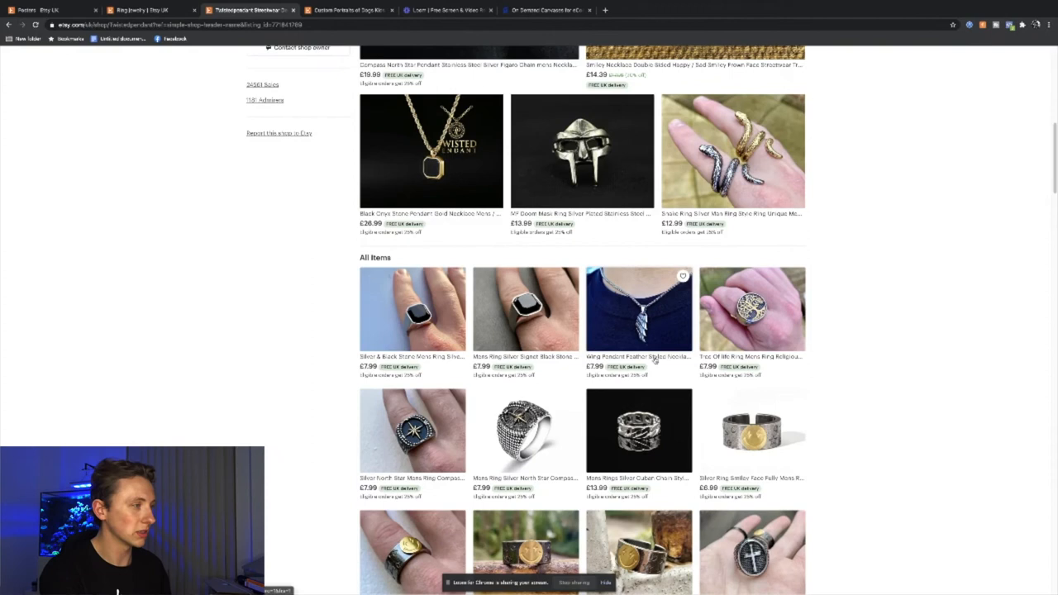
scroll(down, 3)
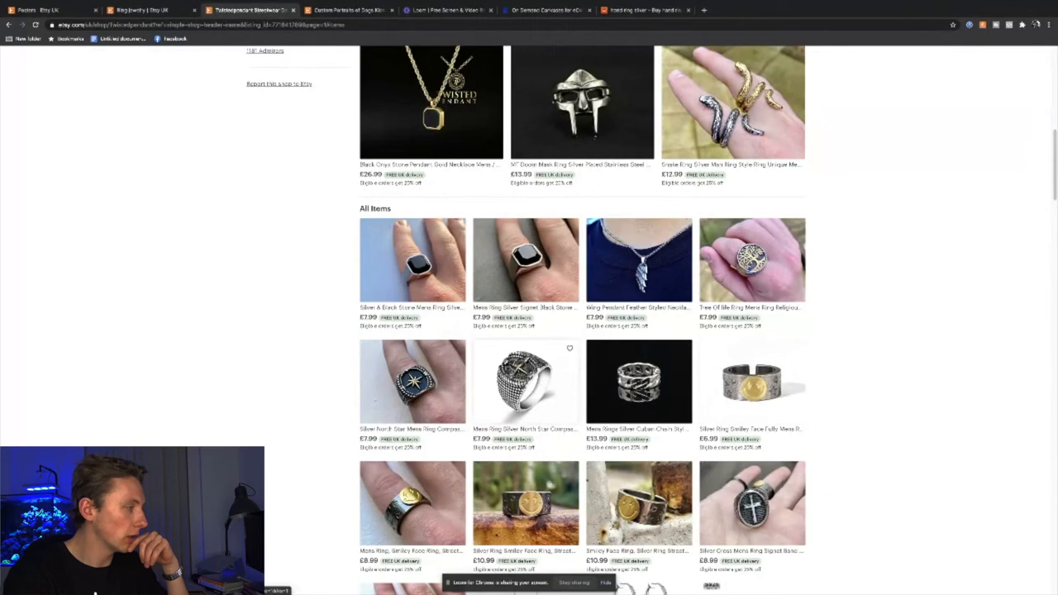
scroll(down, 3)
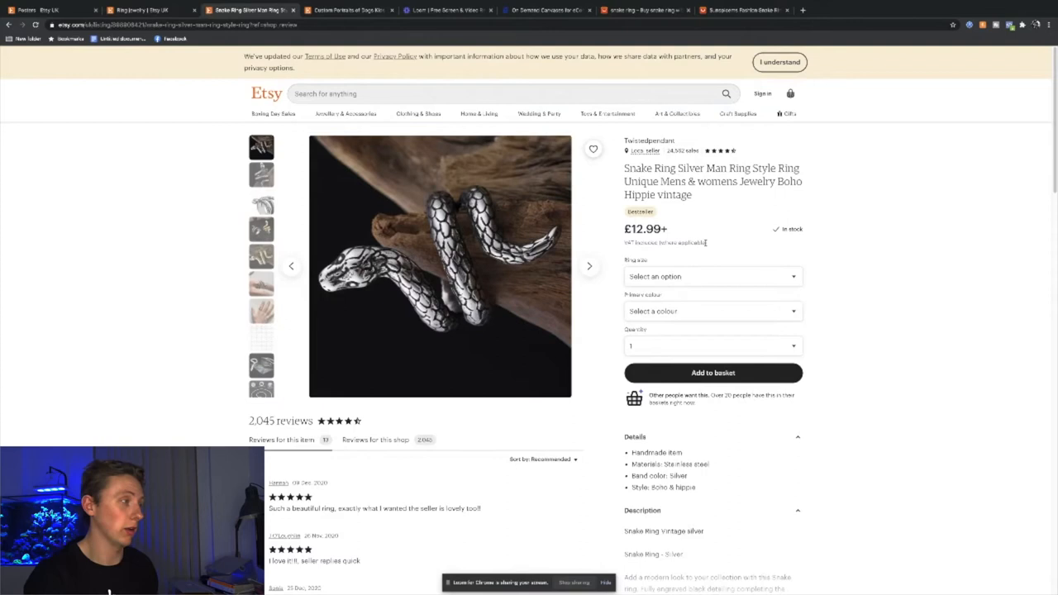
- Select a colour variant for the Snake Ring (£13.99), then bring up the shop's reviews
click(710, 311)
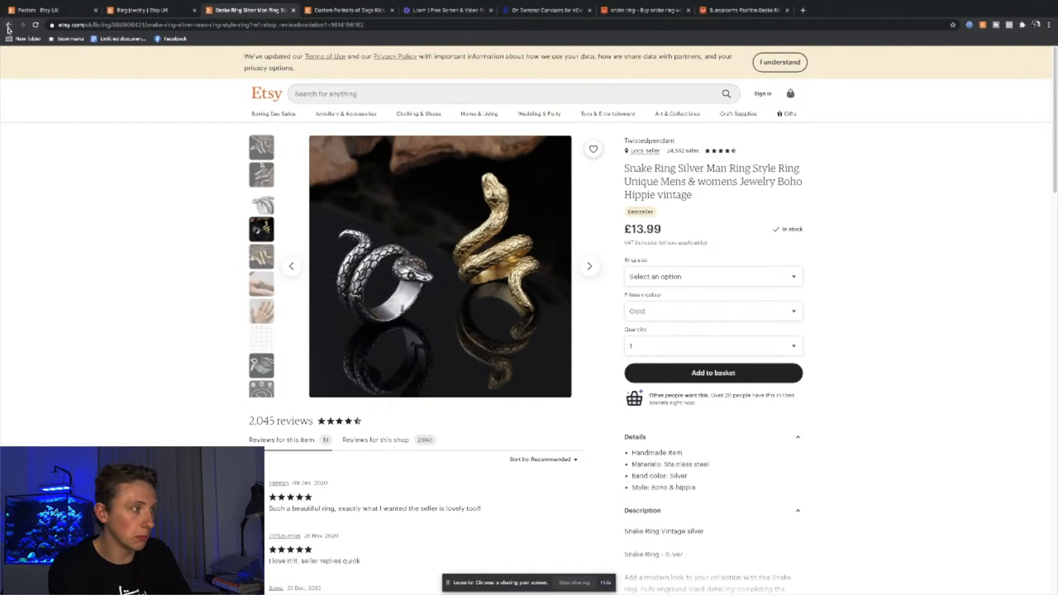
click(648, 141)
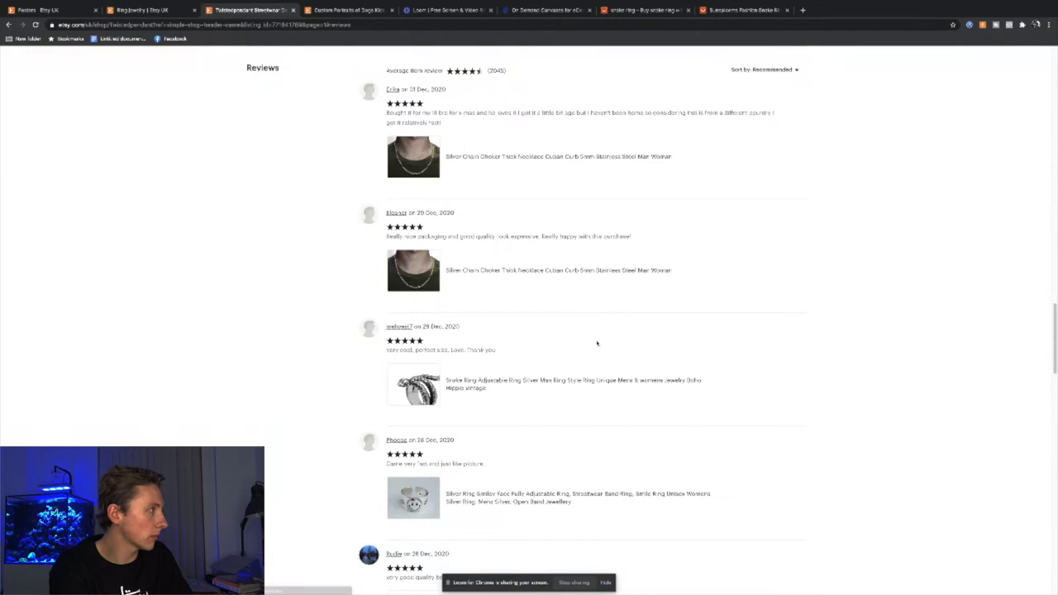
- Scroll down through Twistedpendant's recent five-star shop reviews
scroll(down, 3)
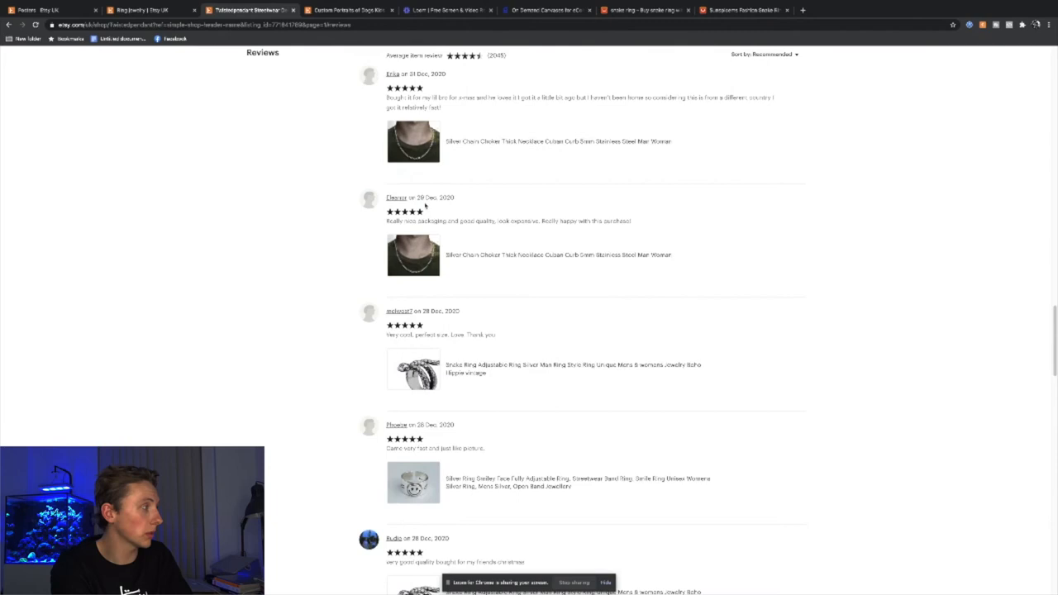
scroll(down, 3)
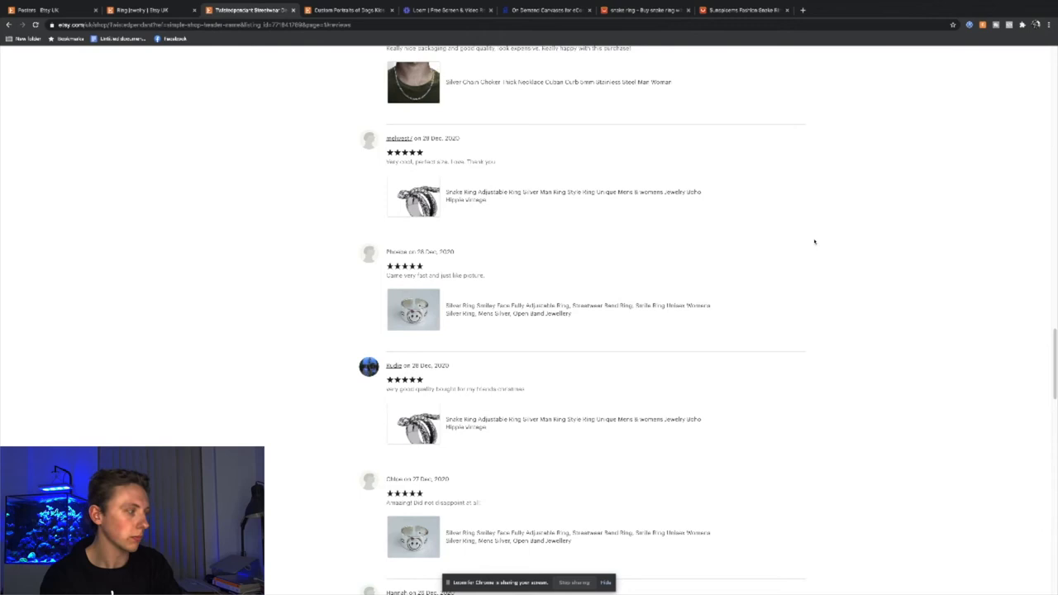
scroll(down, 3)
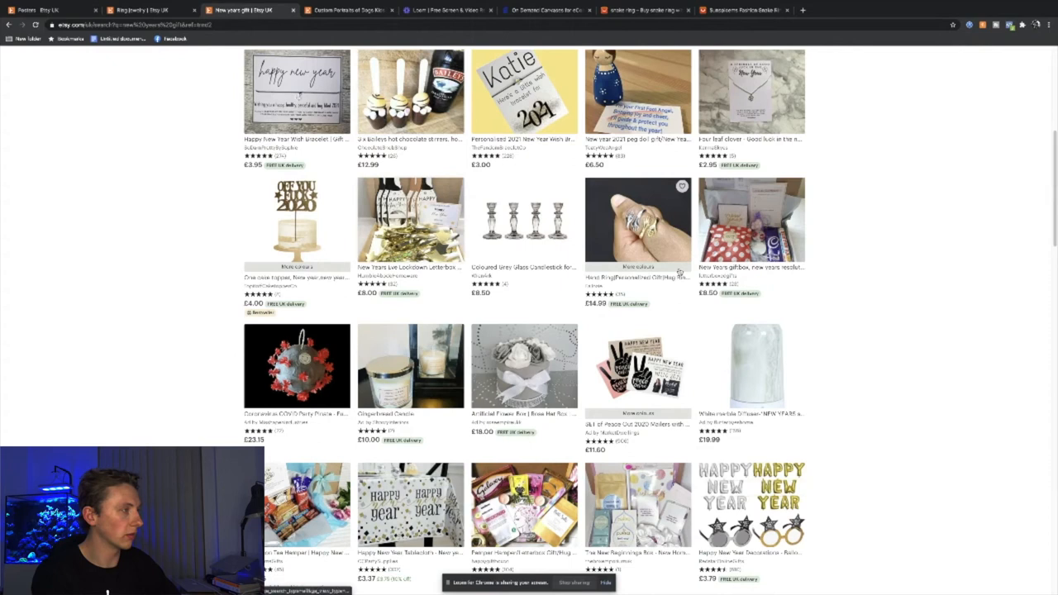
scroll(down, 3)
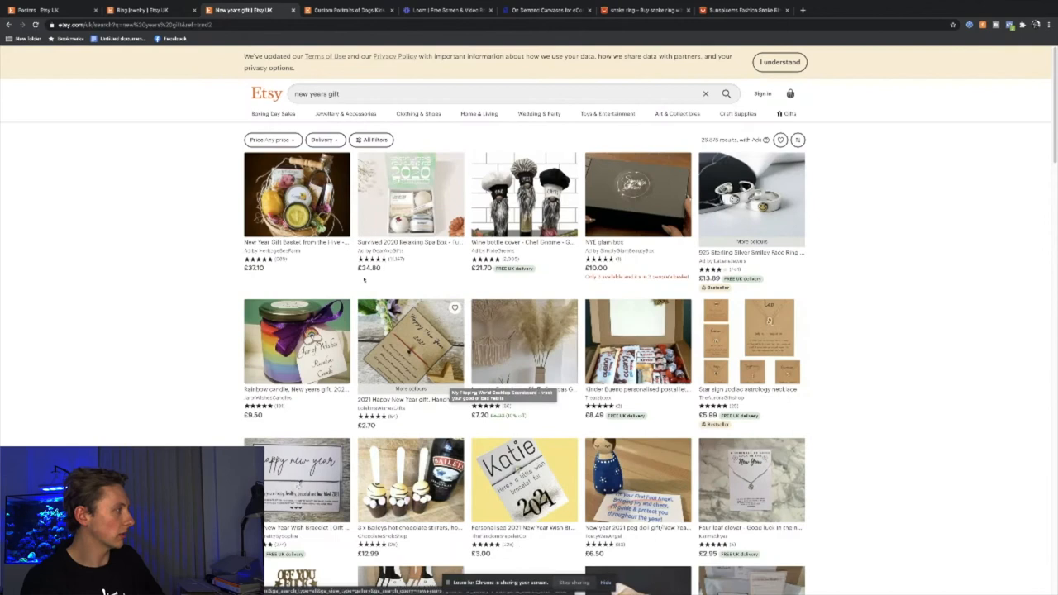
- Search Etsy for 'funny mugs' and open the 'Being A Manager' mug listing at £7.99
text(funny mugs)
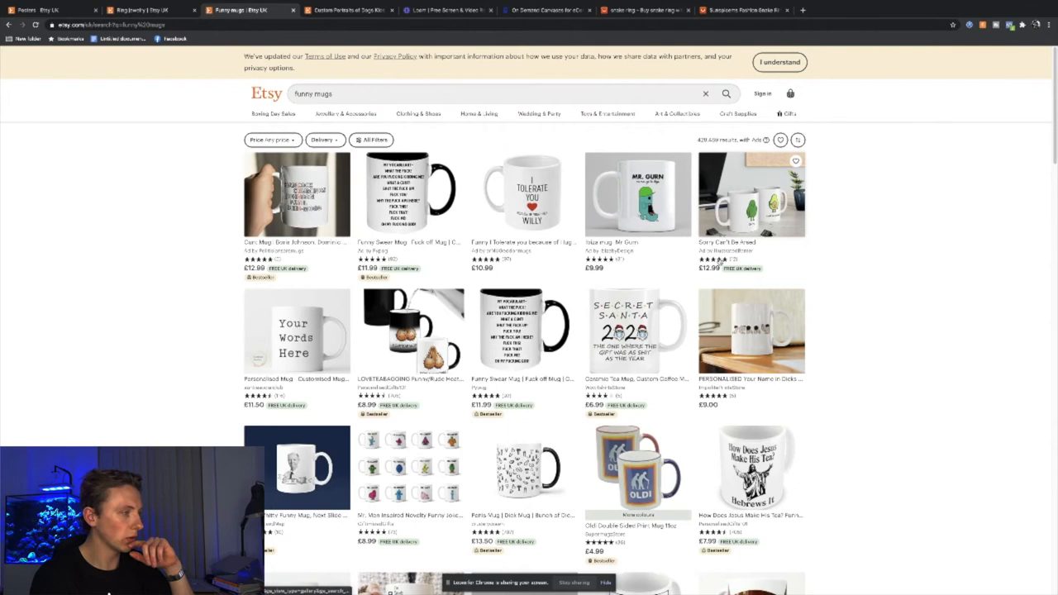
scroll(down, 3)
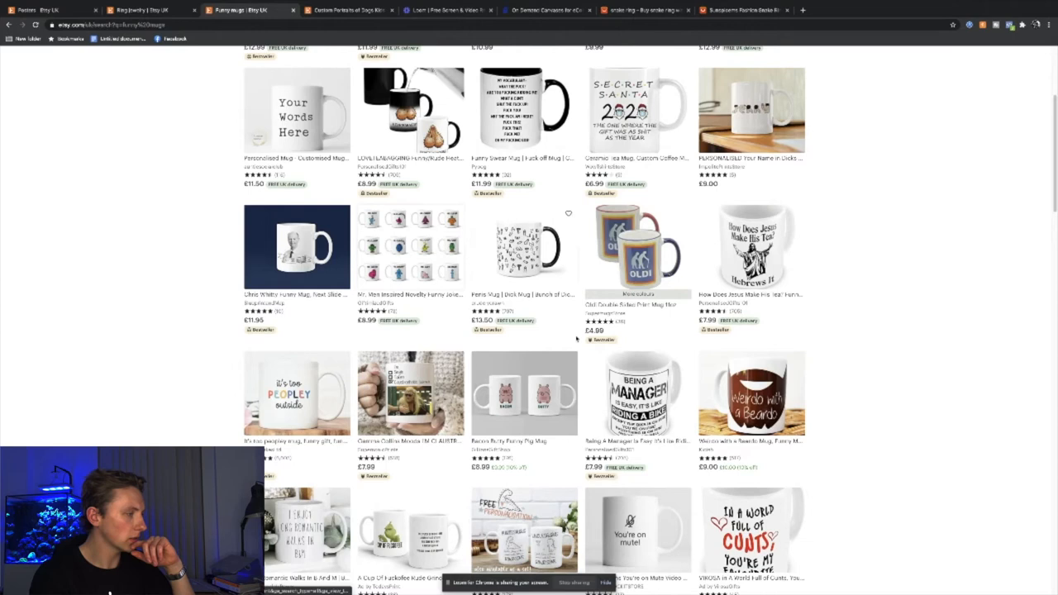
click(638, 393)
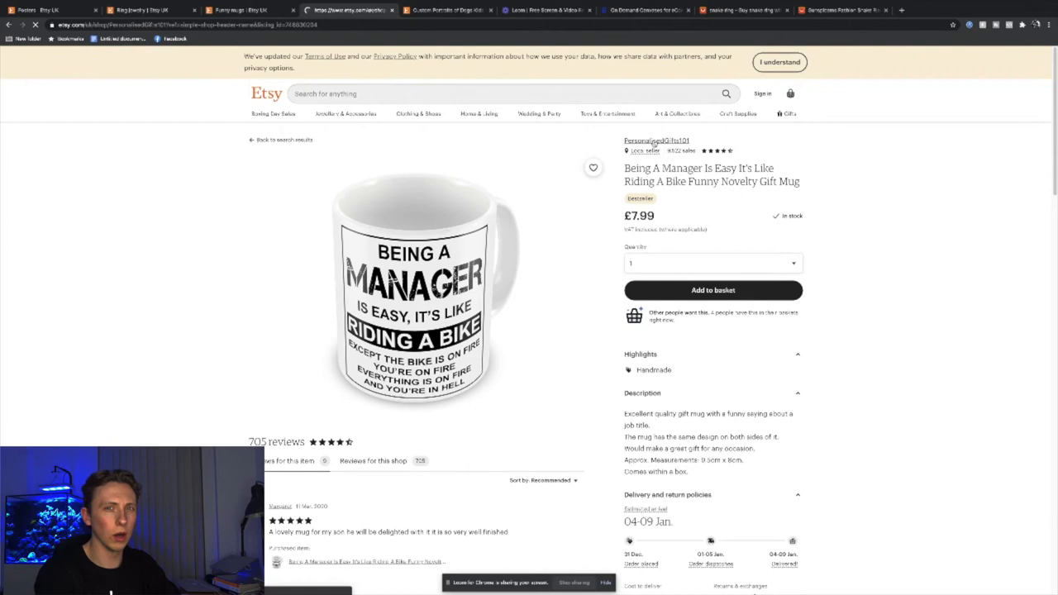
- Open the PersonalisedGifts101 shop and scroll through its mugs and personalised gifts
click(654, 141)
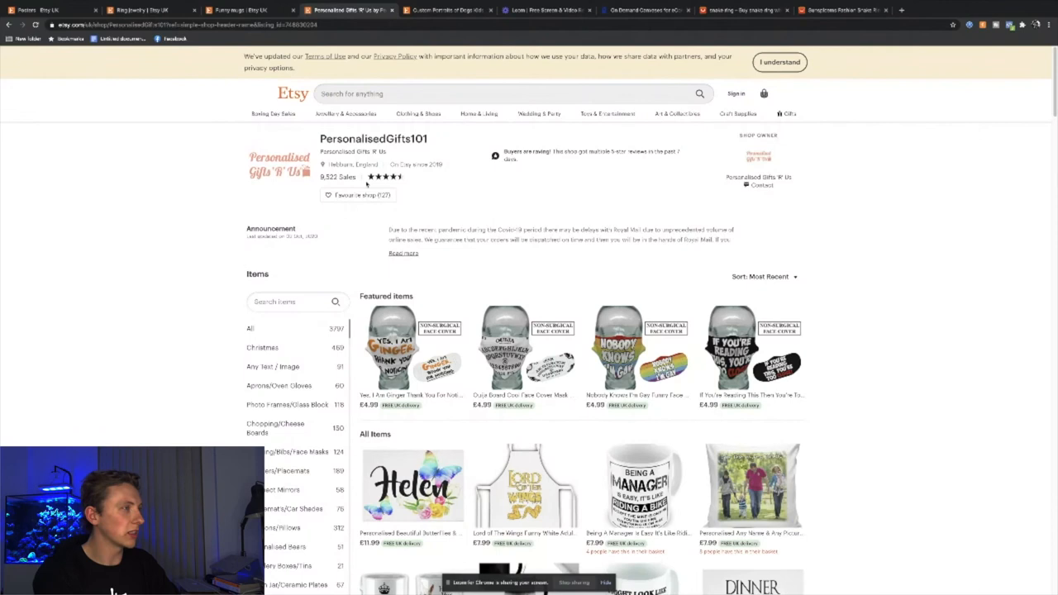
scroll(down, 3)
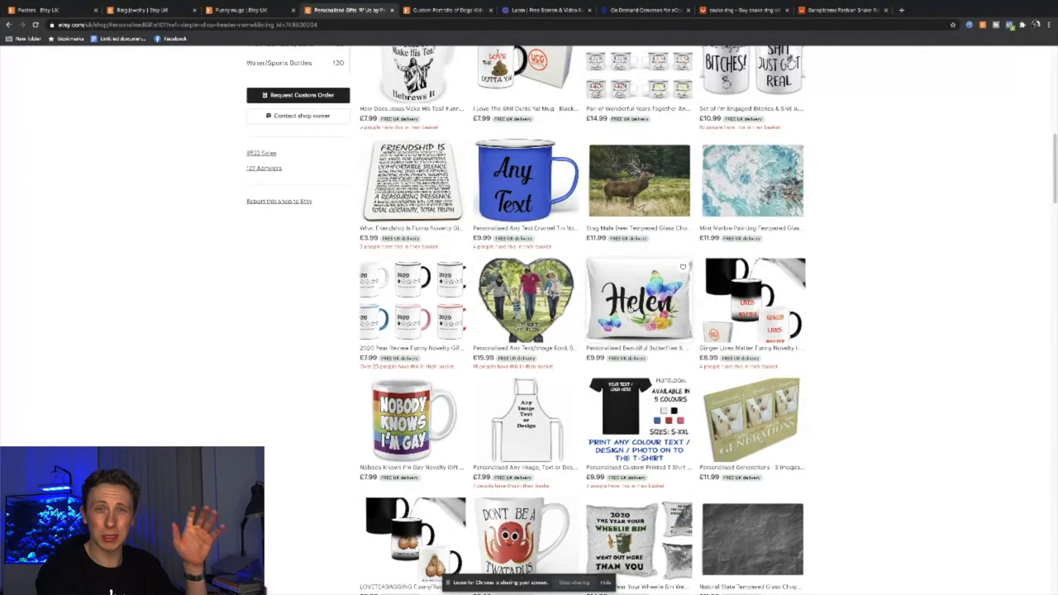
scroll(down, 3)
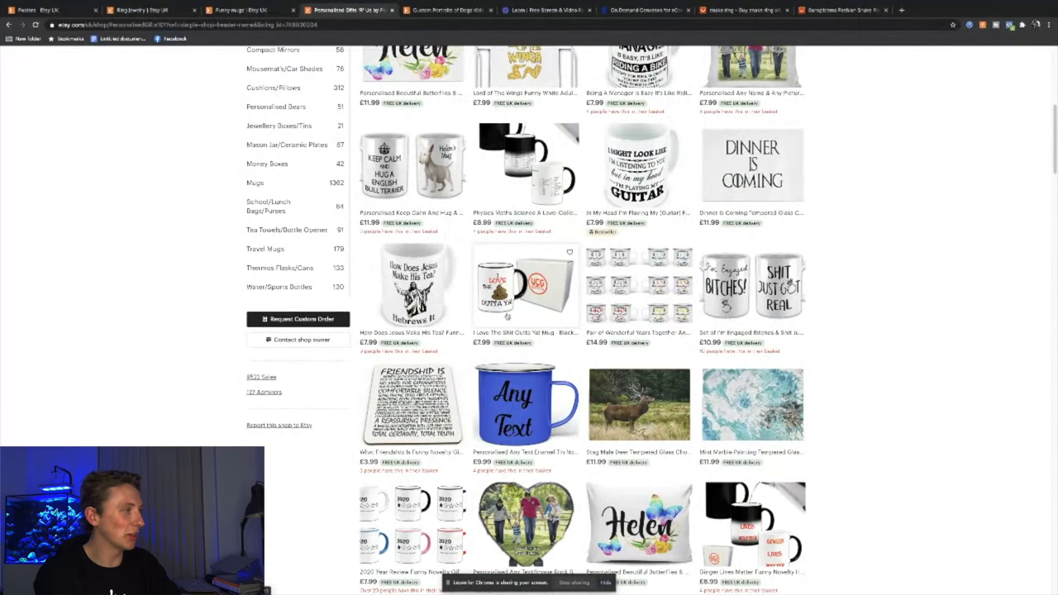
scroll(up, 3)
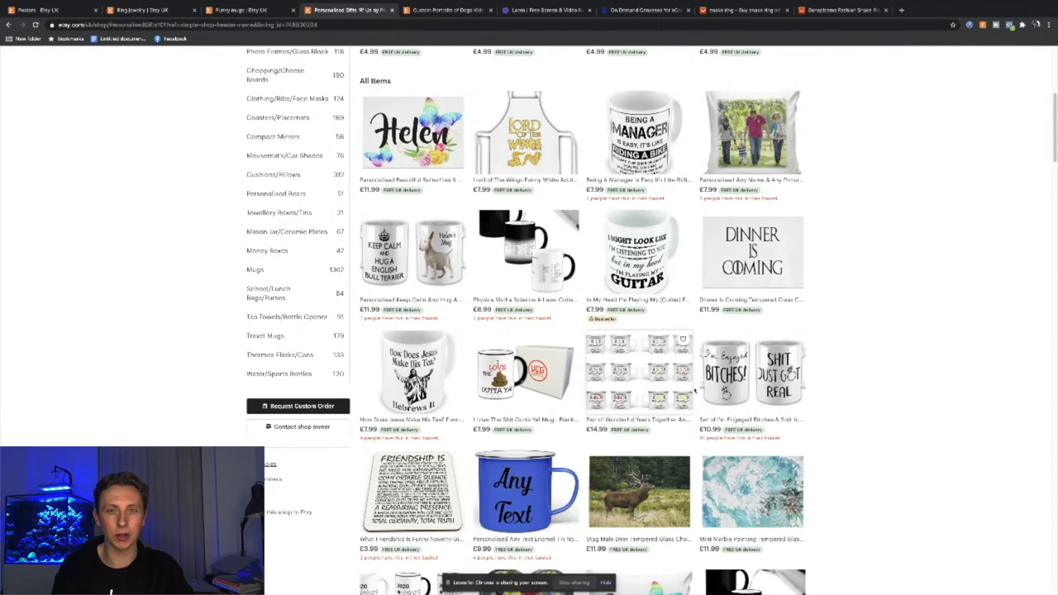
scroll(up, 3)
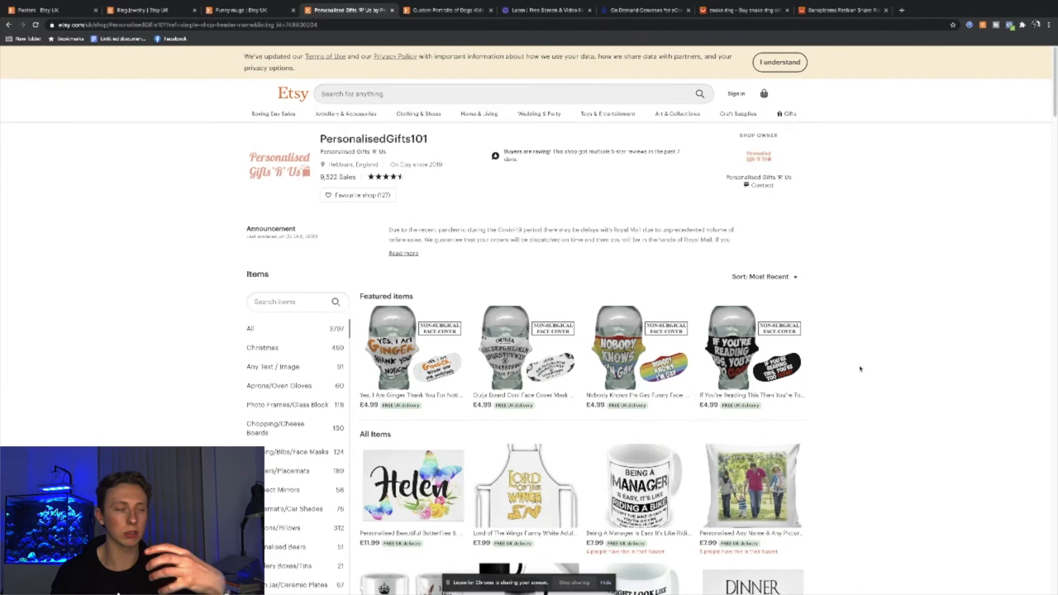
- Scroll past the All Items grid to PersonalisedGifts101's recent five-star reviews on mugs and cushion covers
scroll(down, 3)
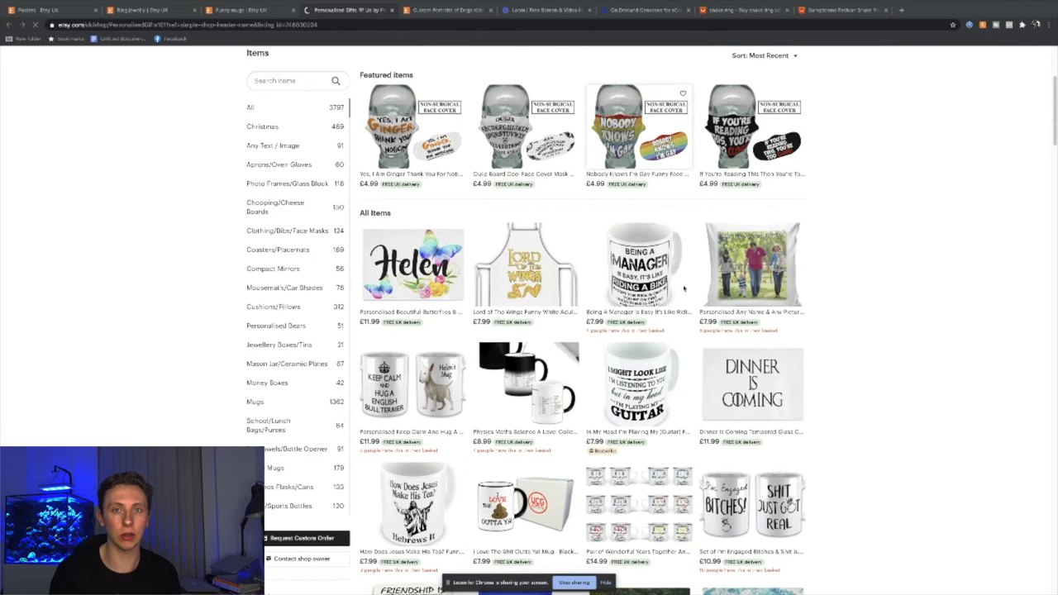
scroll(down, 3)
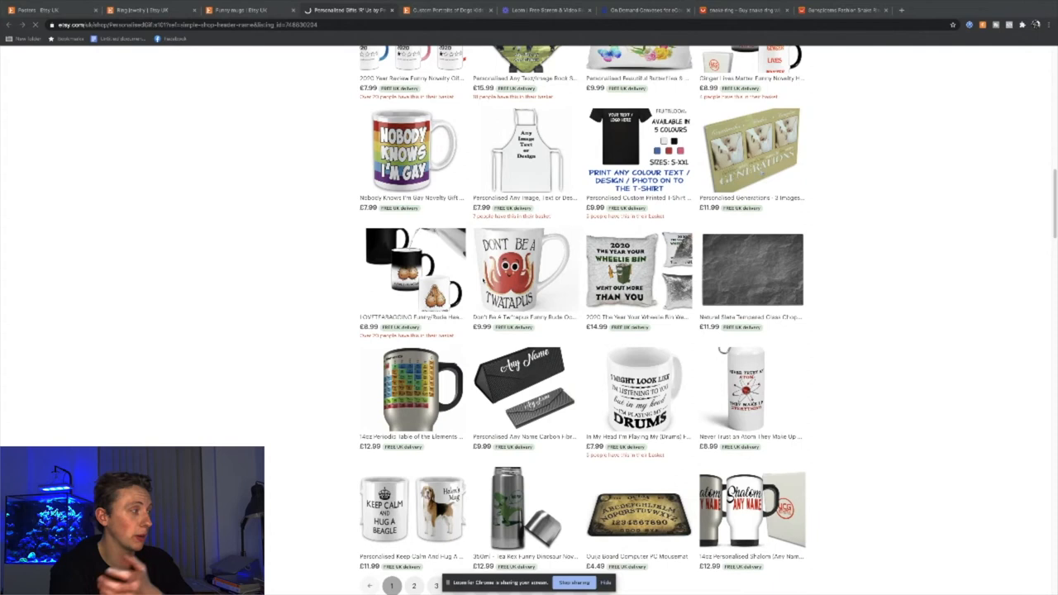
scroll(up, 3)
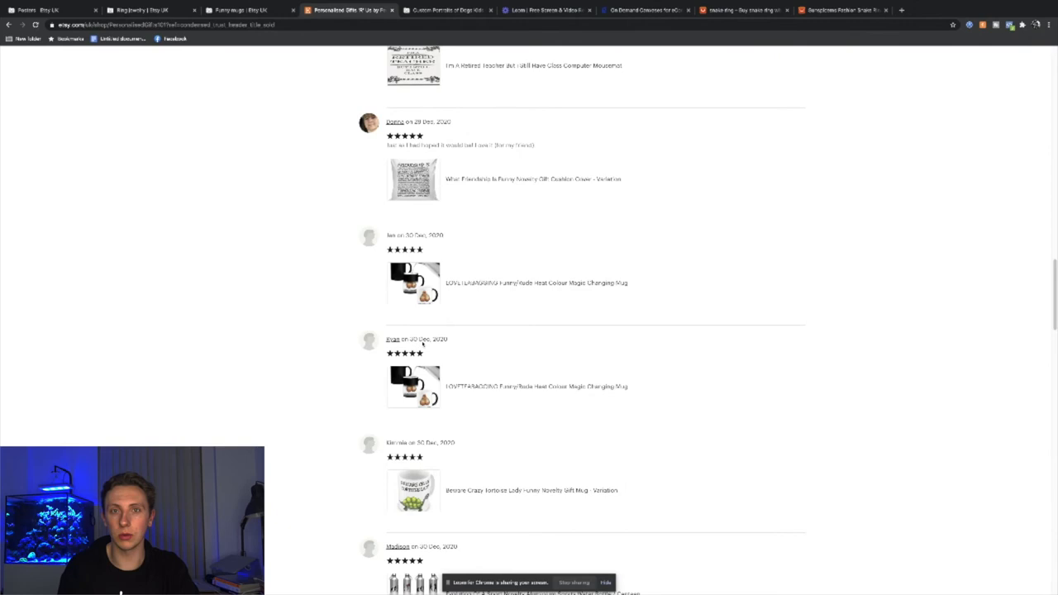
- Check Gooten's Home & Living drinkware catalogue of mugs and bottles, then return to the Etsy shop
click(644, 10)
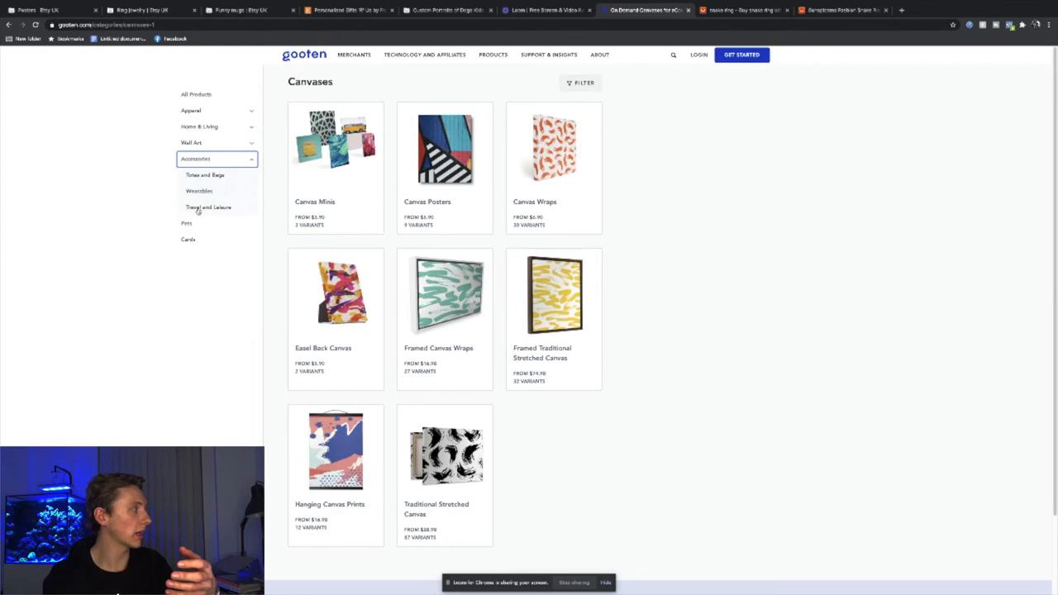
click(201, 175)
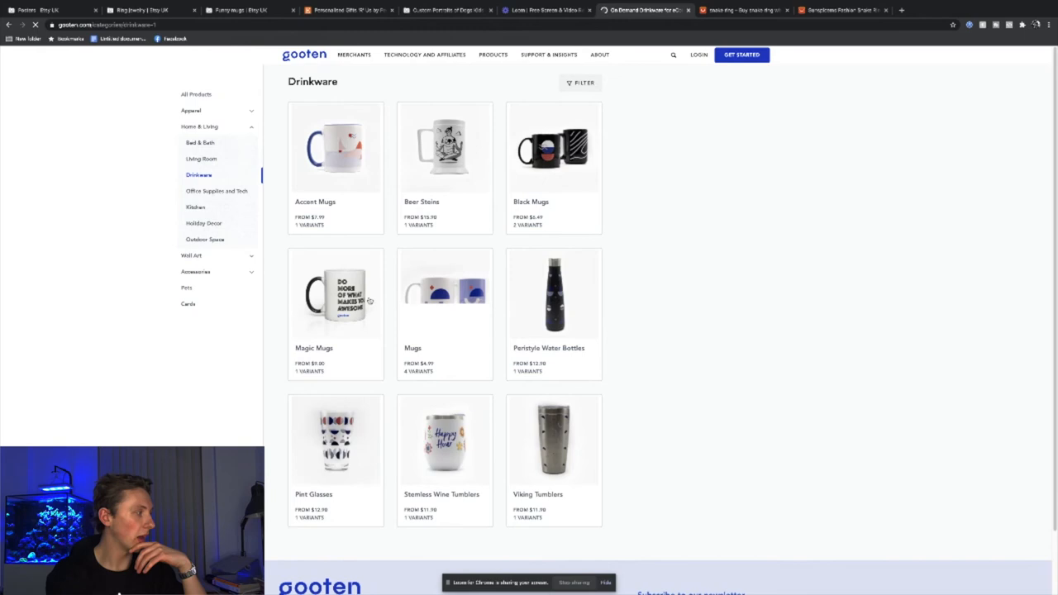
click(347, 10)
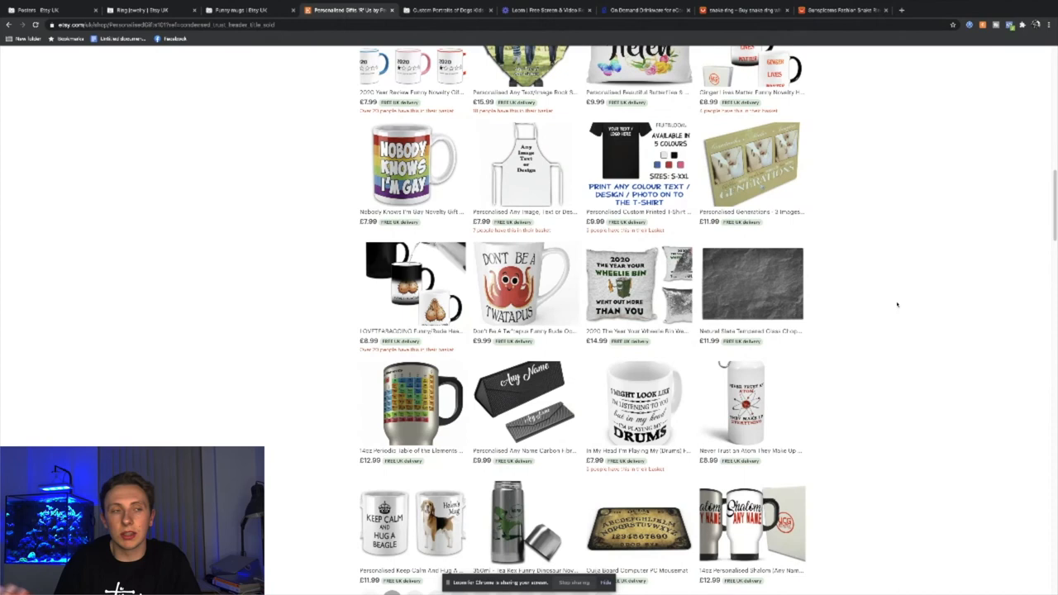
- Expand PersonalisedGifts101's shop announcement via 'Read more', then return to the item catalogue
scroll(up, 3)
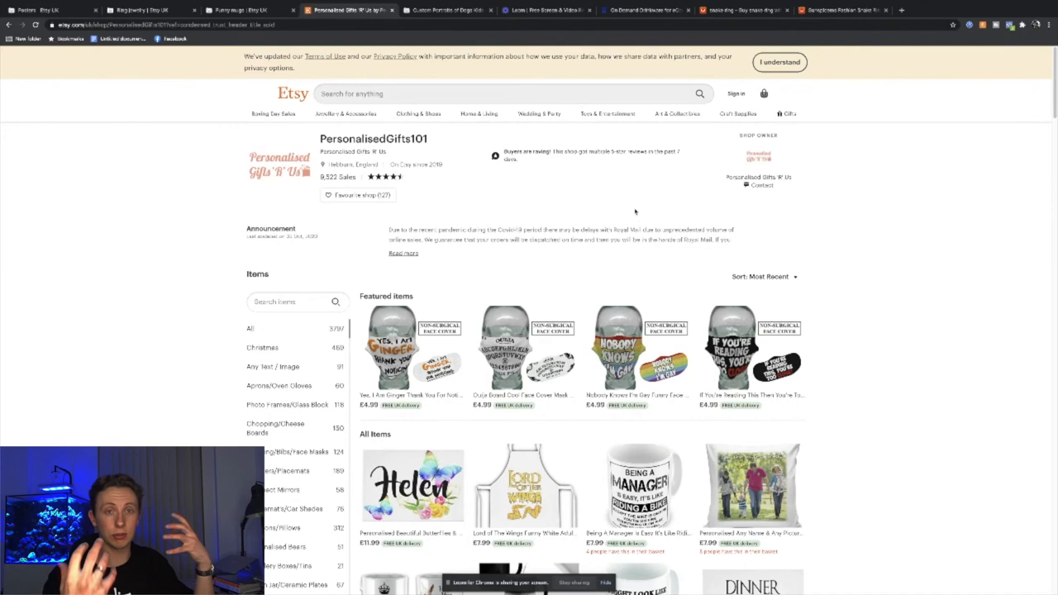
click(403, 252)
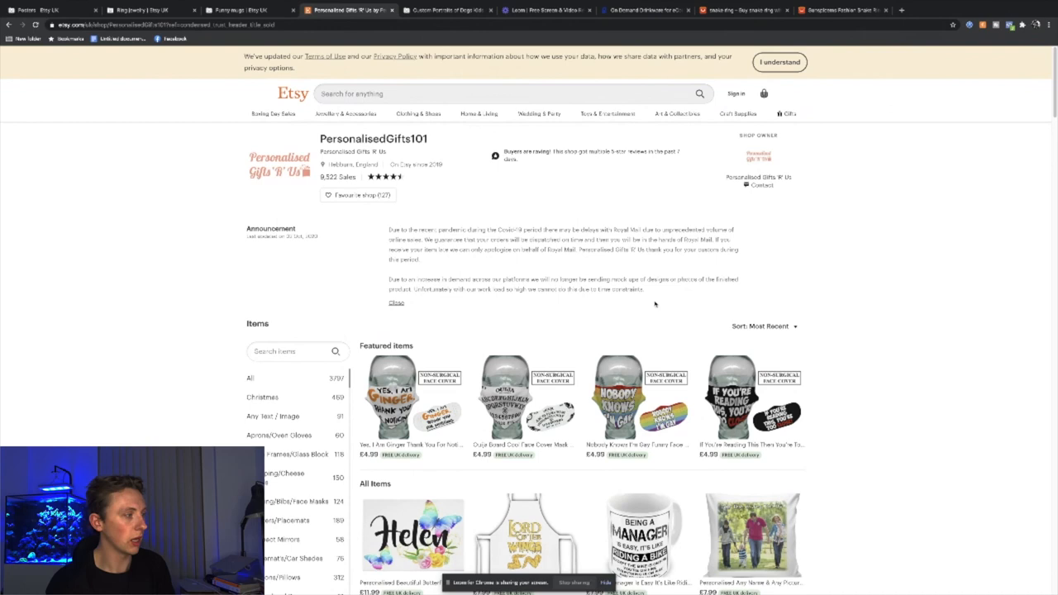
mouse_move(846, 300)
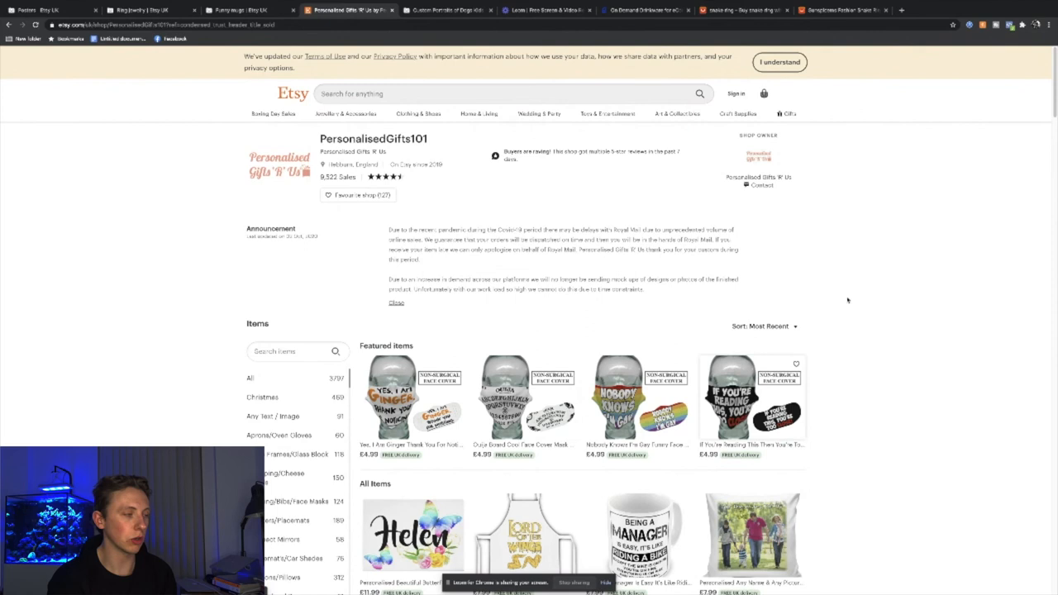
scroll(down, 3)
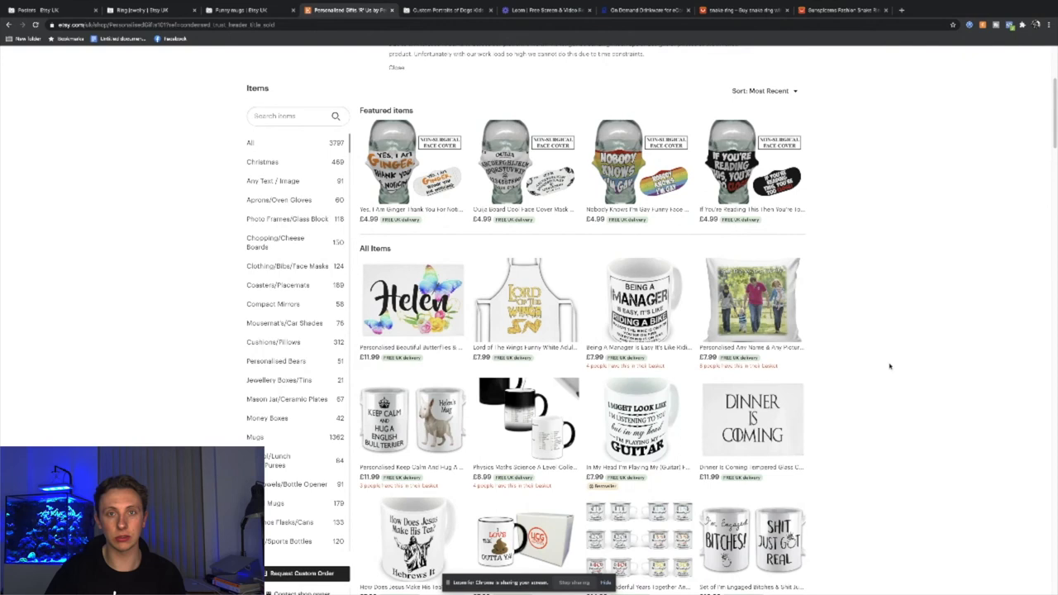